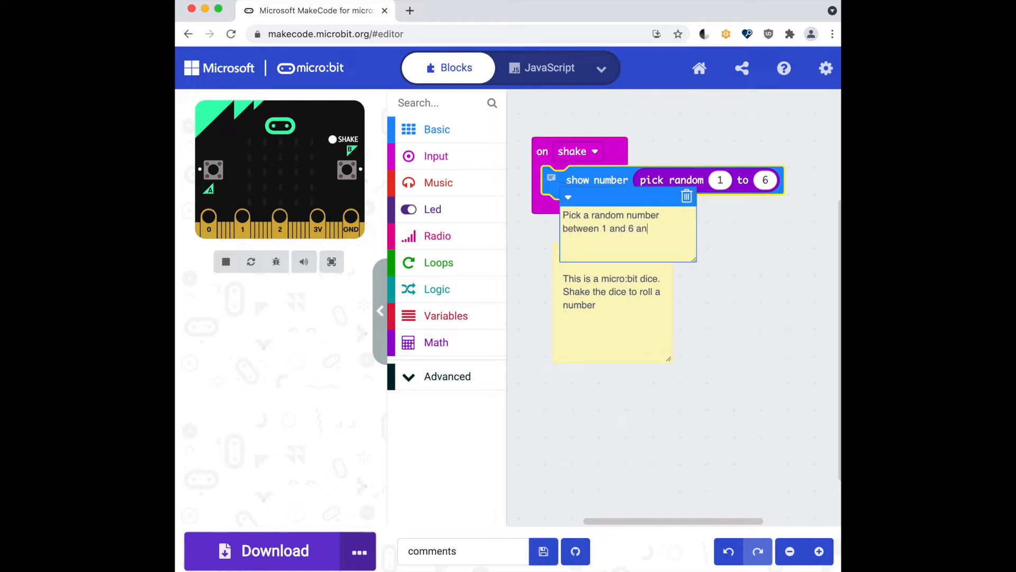
Comment the show-number block: it picks a random number from 1 to 6 and shows it
click(549, 67)
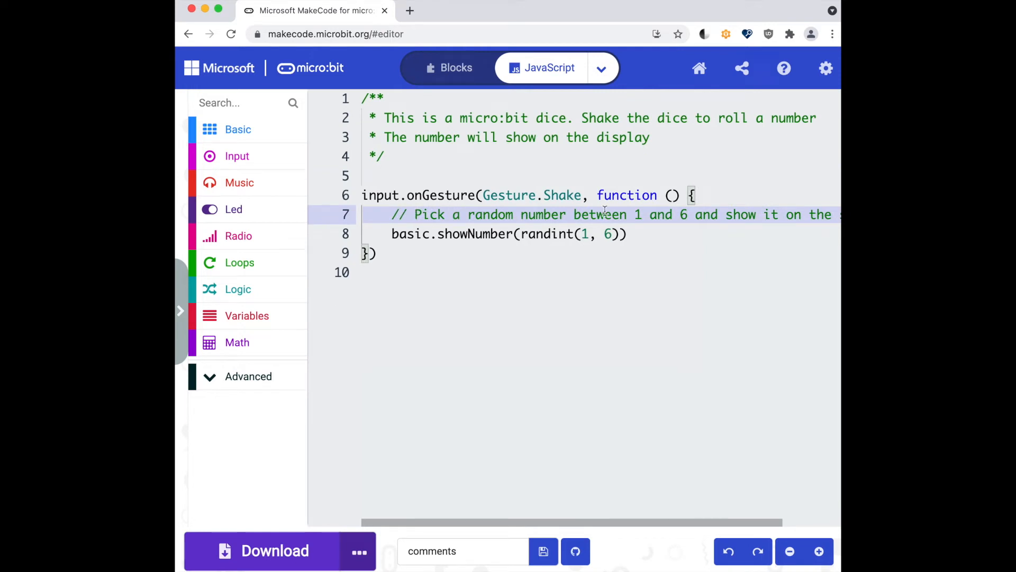
text(comment here)
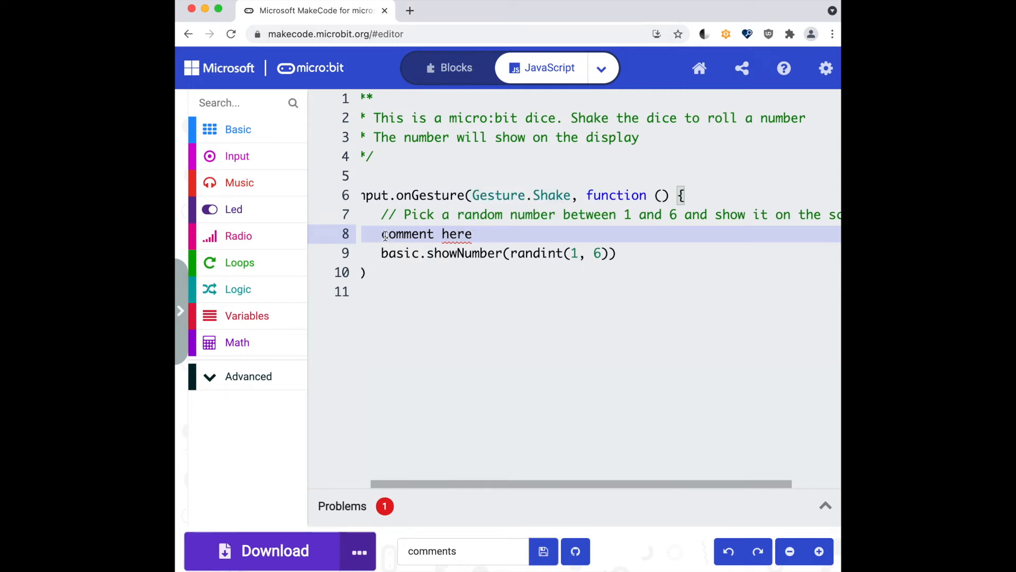
key(Backspace)
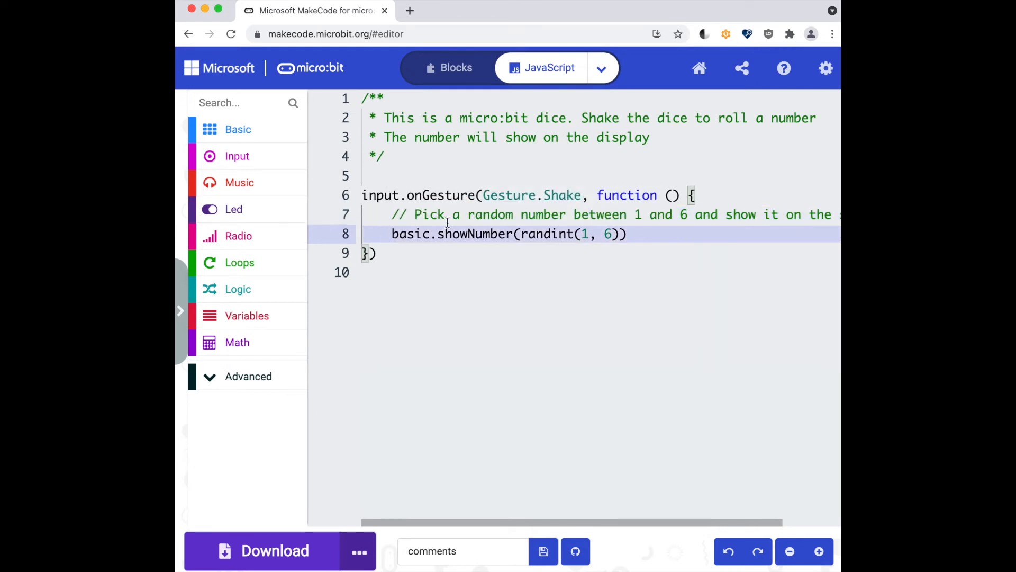
click(600, 67)
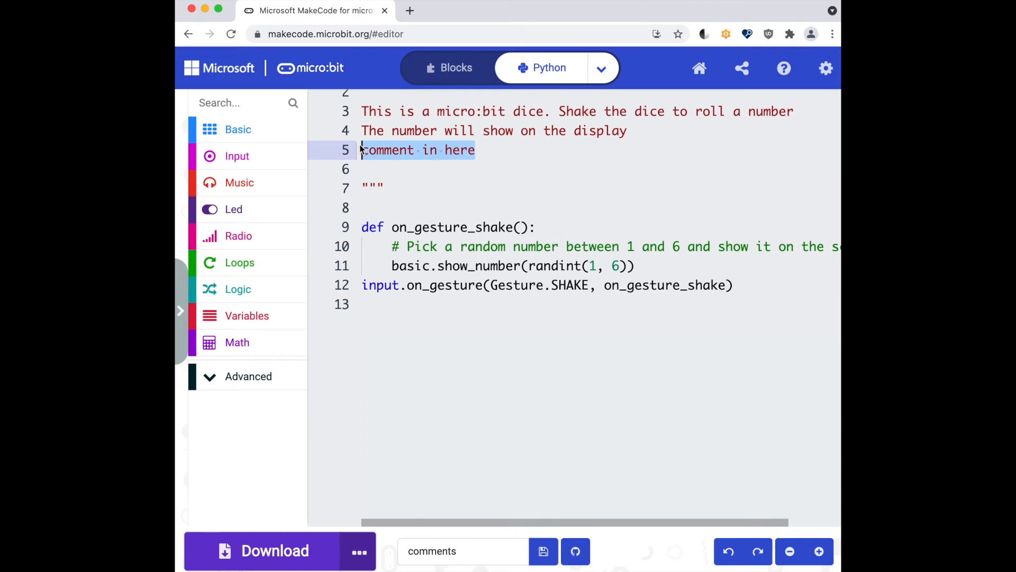